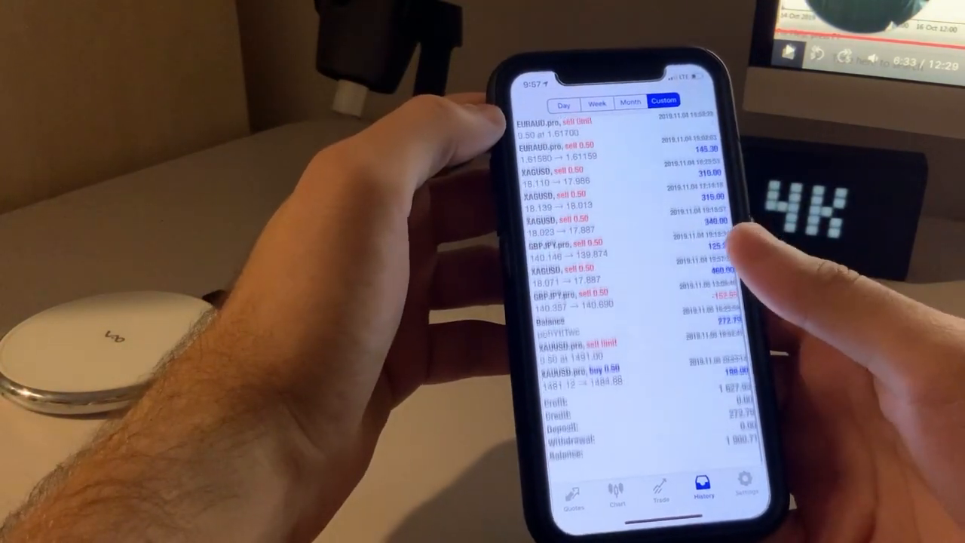
scroll("up", 3)
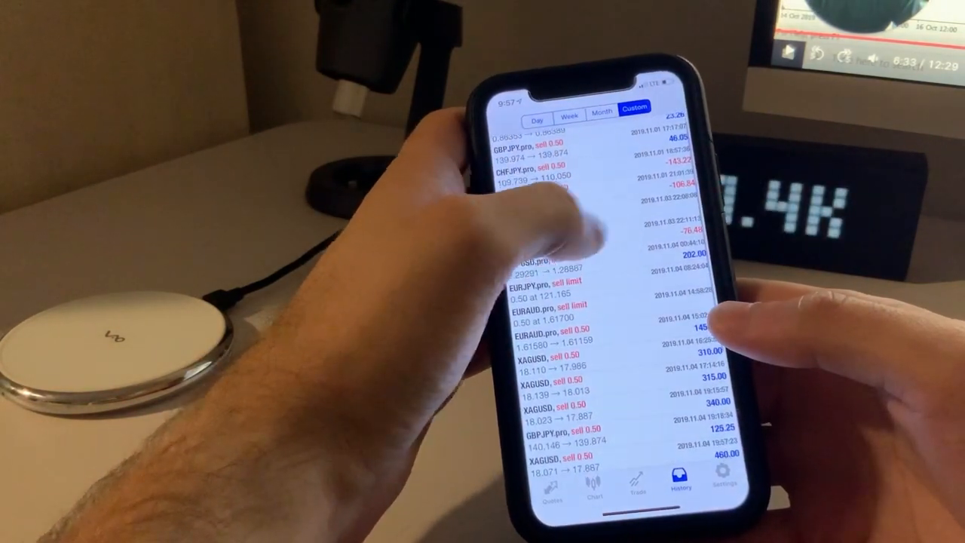
scroll("up", 3)
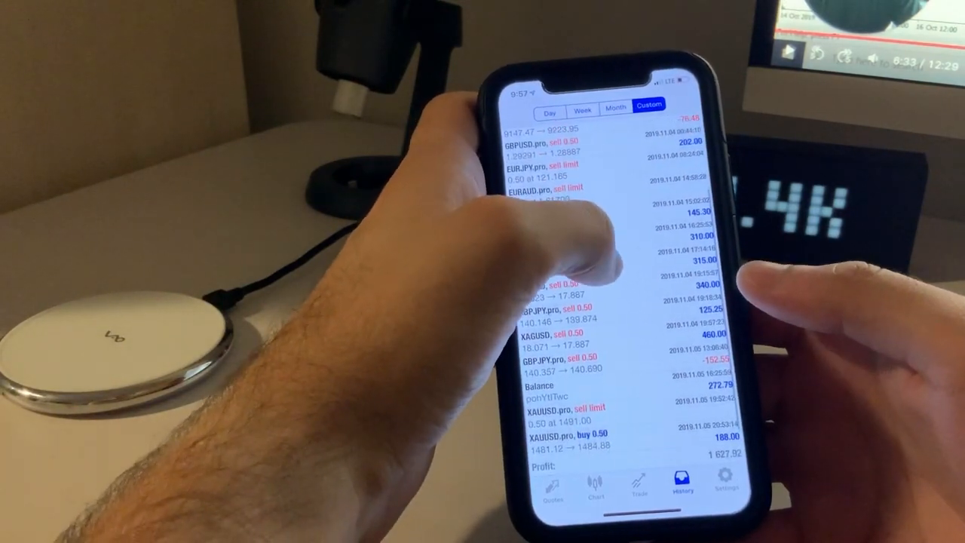
scroll("up", 3)
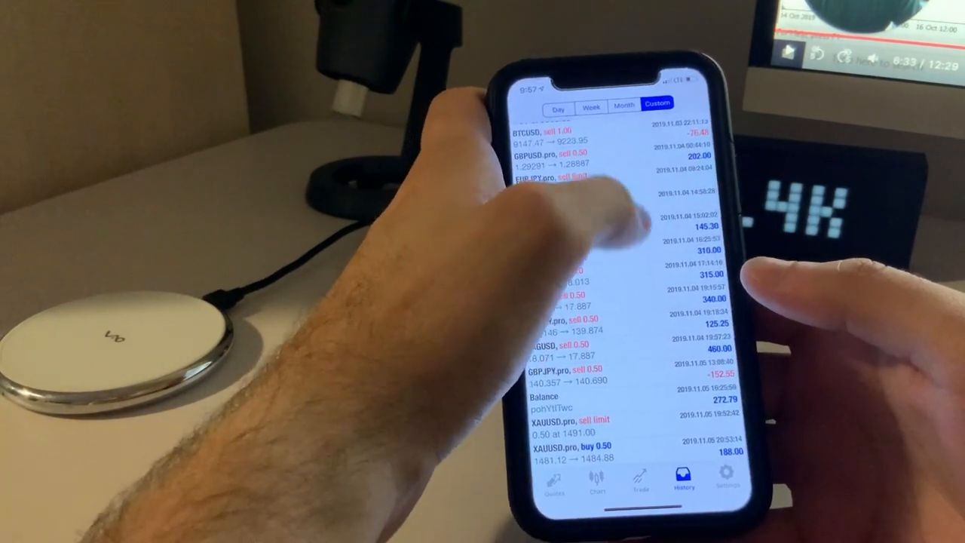
scroll("up", 3)
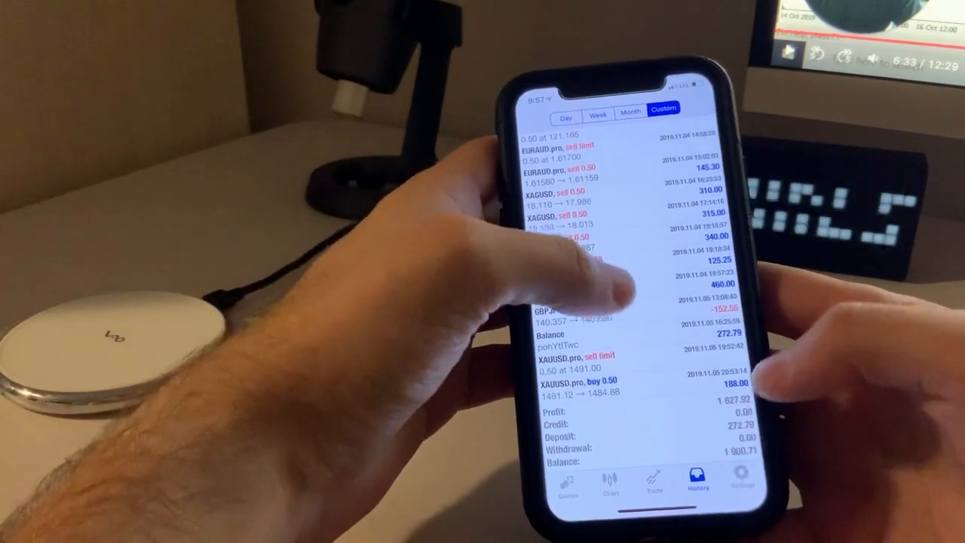
scroll("down", 3)
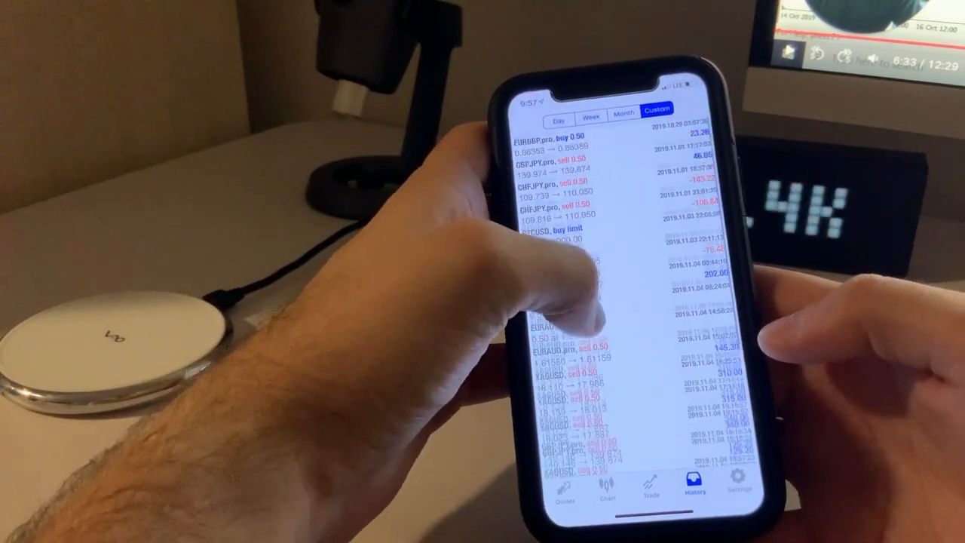